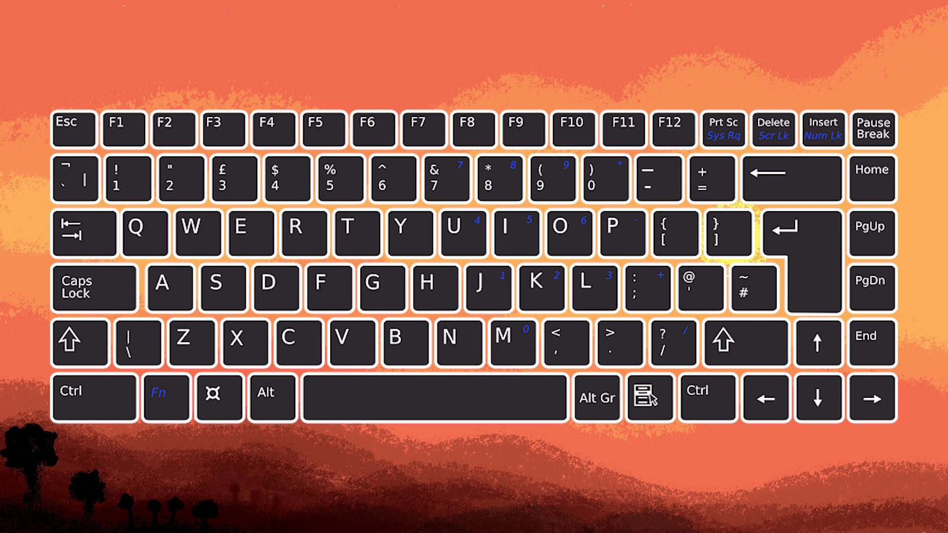
# Step: Shade the Fn and F3 keys grey and caption 'HOLD FN THEN CLICK F3' at bottom left
pyautogui.click(166, 398)
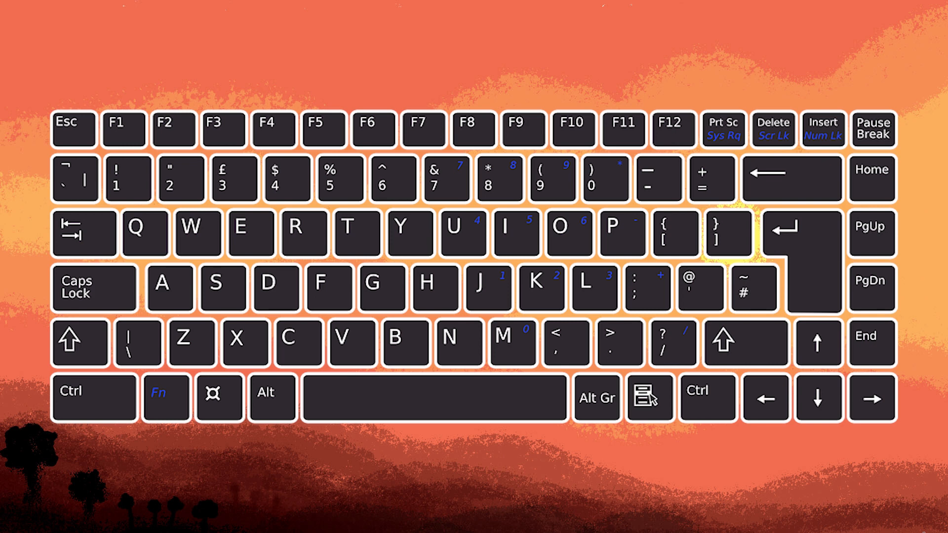
pyautogui.click(166, 397)
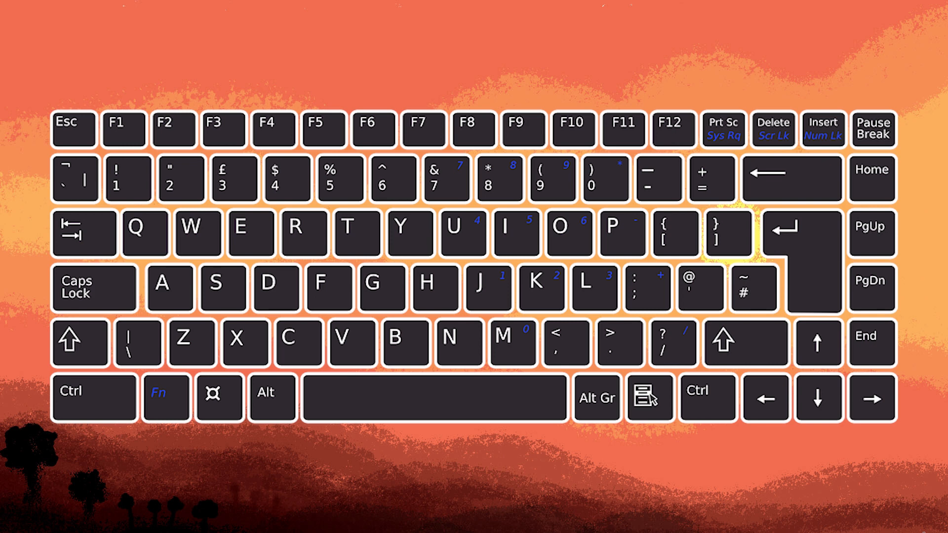
pyautogui.click(223, 128)
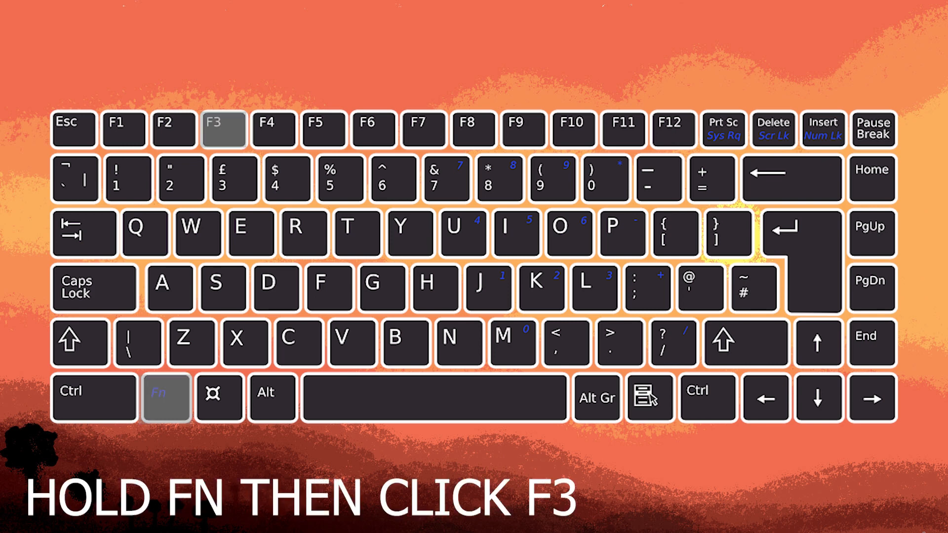